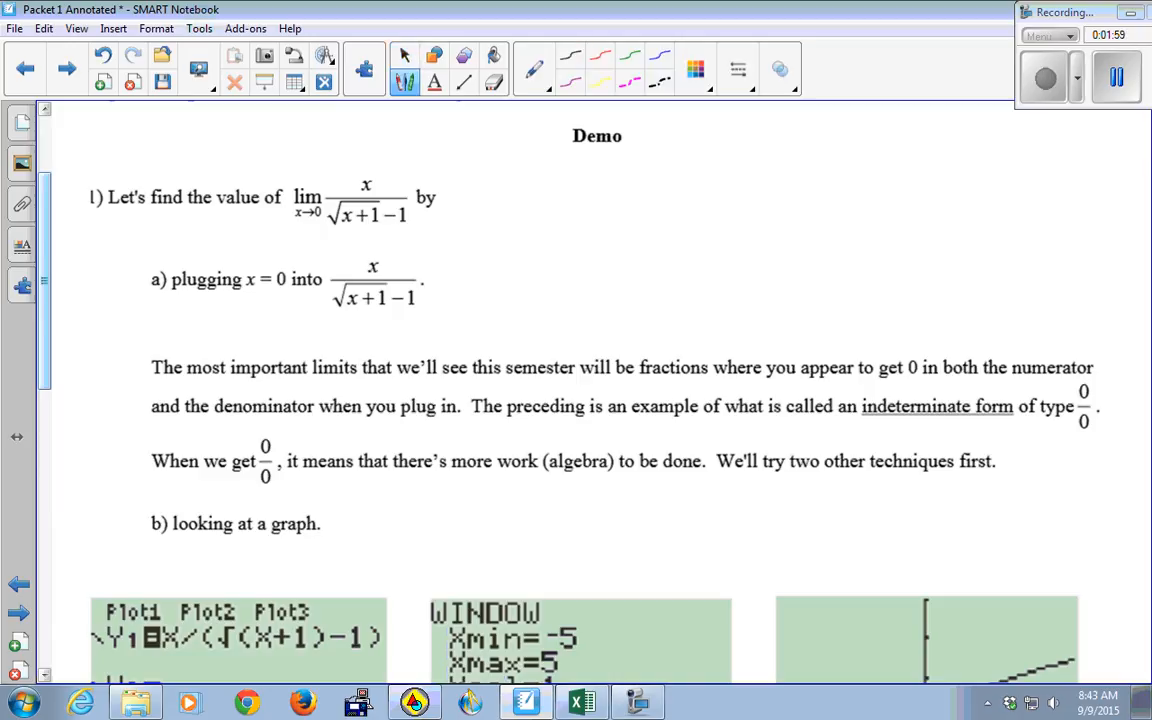
- Handwrite 0/(√(0+1) − 1) = 0/0 in orange beside part a
{"action": "left_click_drag", "start_coordinate": [464, 270], "coordinate": [588, 270]}
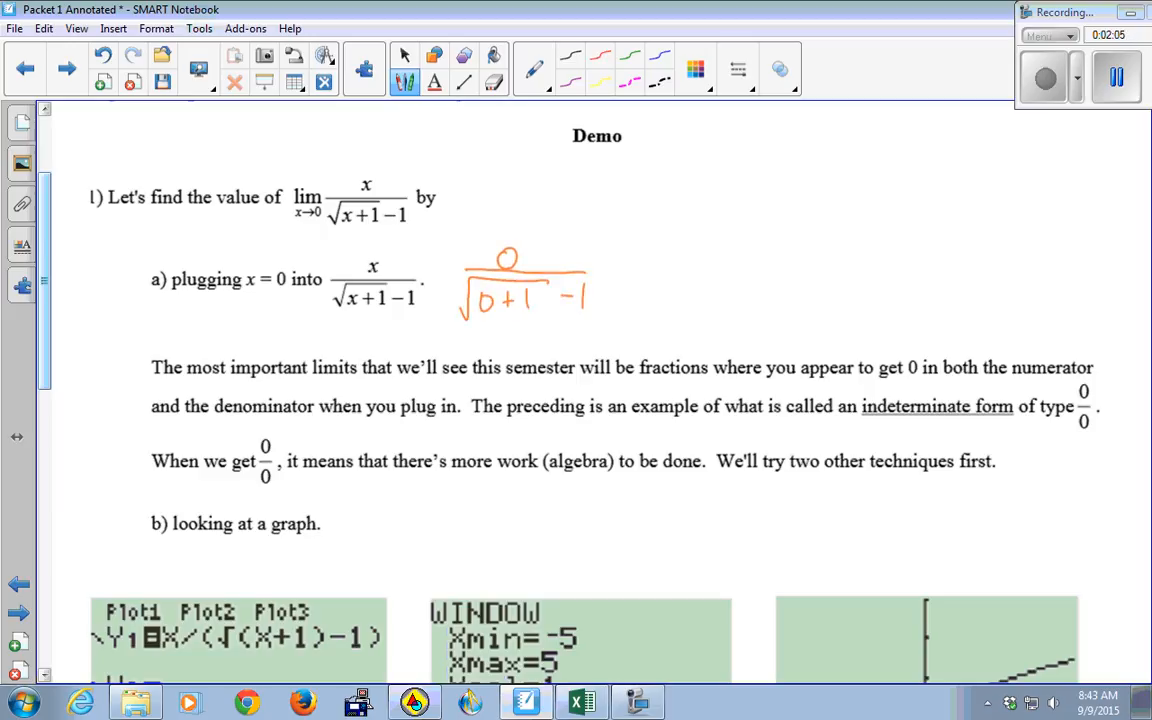
{"action": "left_click_drag", "start_coordinate": [624, 264], "coordinate": [760, 250]}
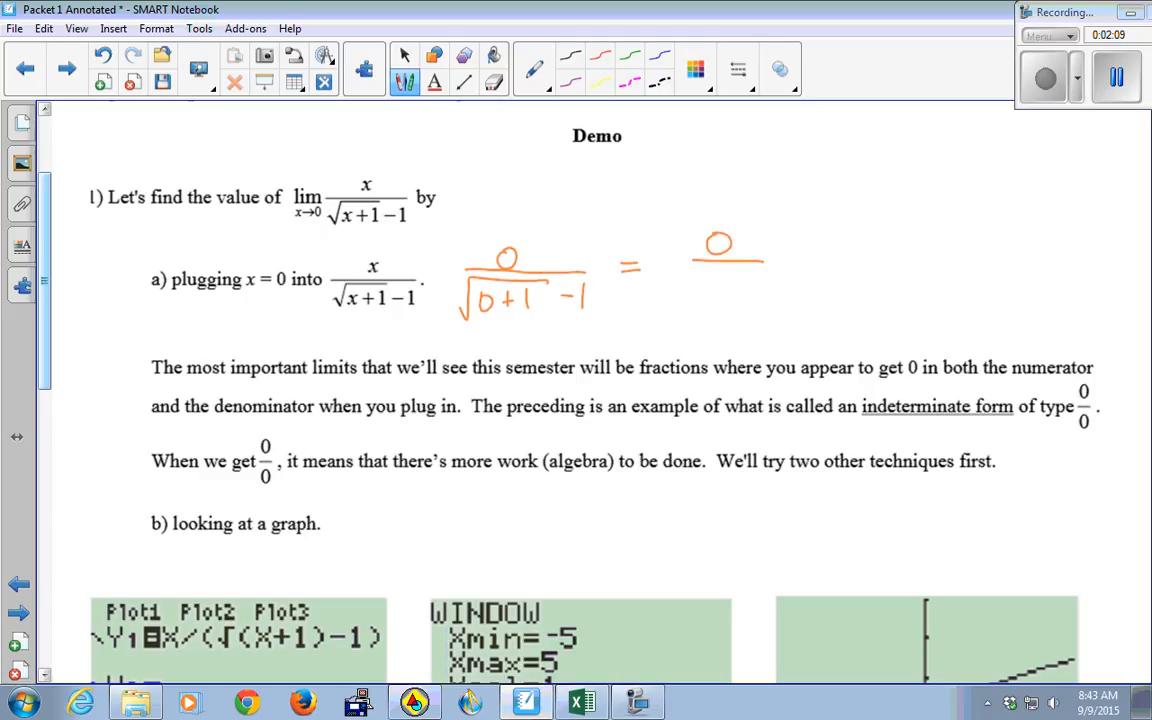
{"action": "left_click_drag", "start_coordinate": [710, 276], "coordinate": [744, 300]}
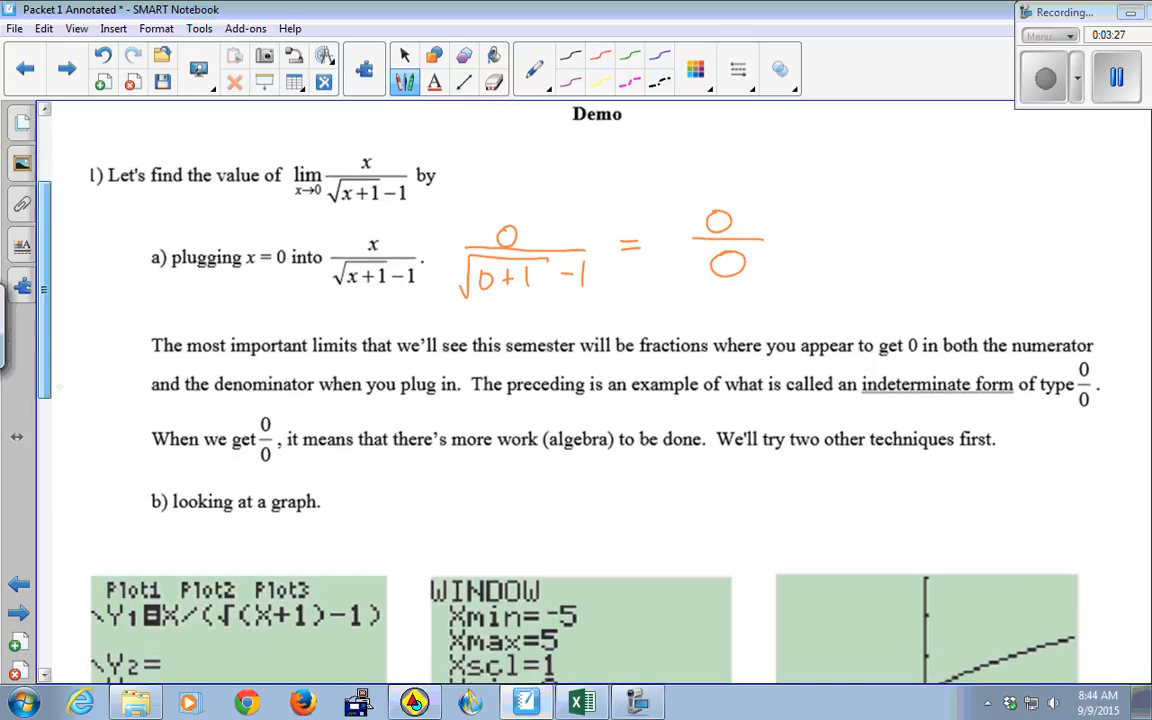
- Scroll down to the part b calculator graph screenshot
{"action": "scroll", "scroll_direction": "down", "scroll_amount": 3}
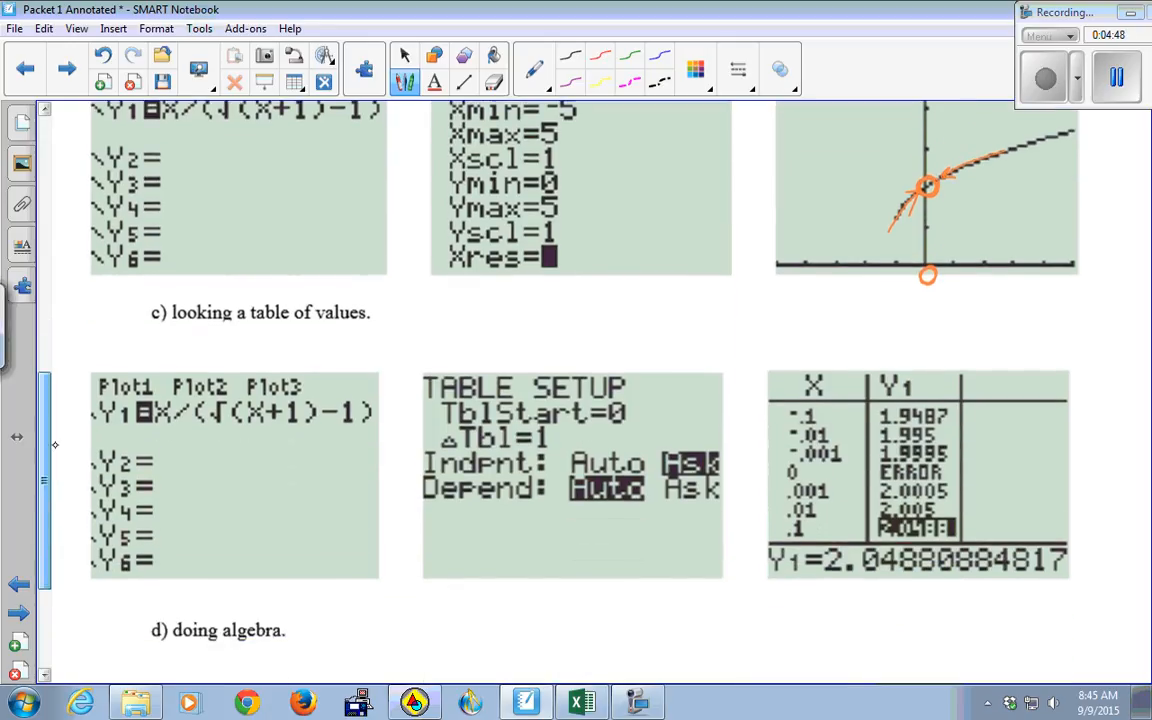
- Scroll to the part c table and circle the ERROR row at x = 0
{"action": "scroll", "scroll_direction": "down", "scroll_amount": 3}
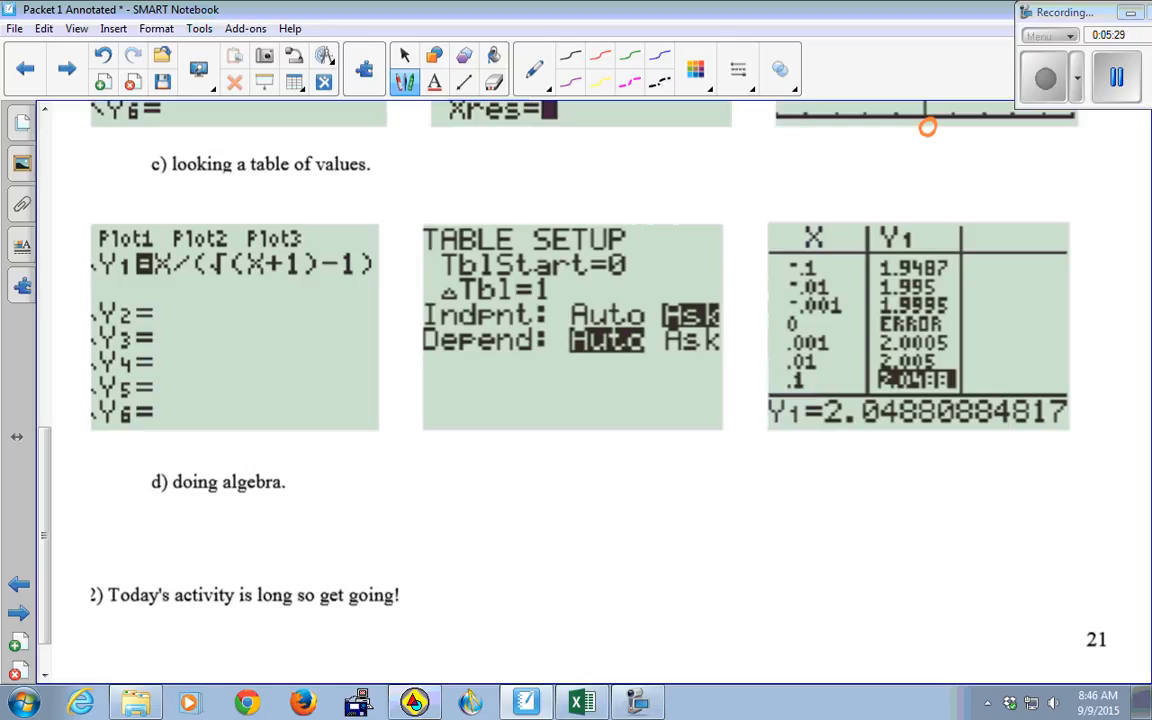
{"action": "left_click_drag", "start_coordinate": [780, 324], "coordinate": [950, 320]}
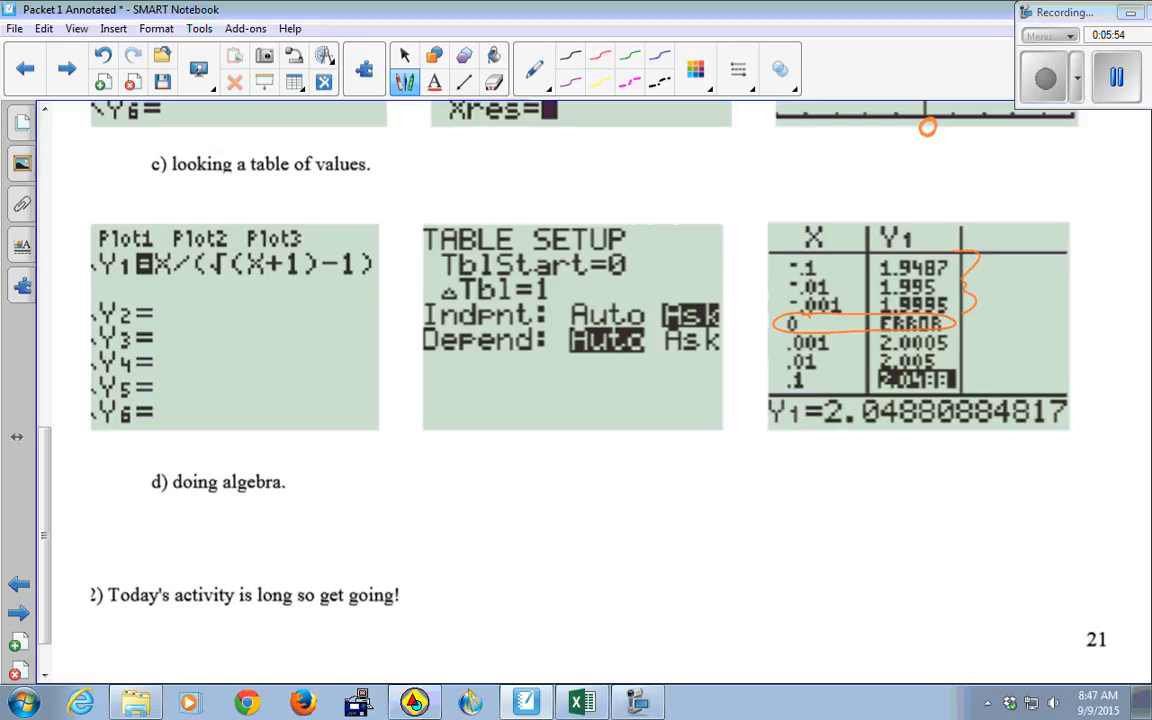
{"action": "left_click_drag", "start_coordinate": [990, 280], "coordinate": [1044, 290]}
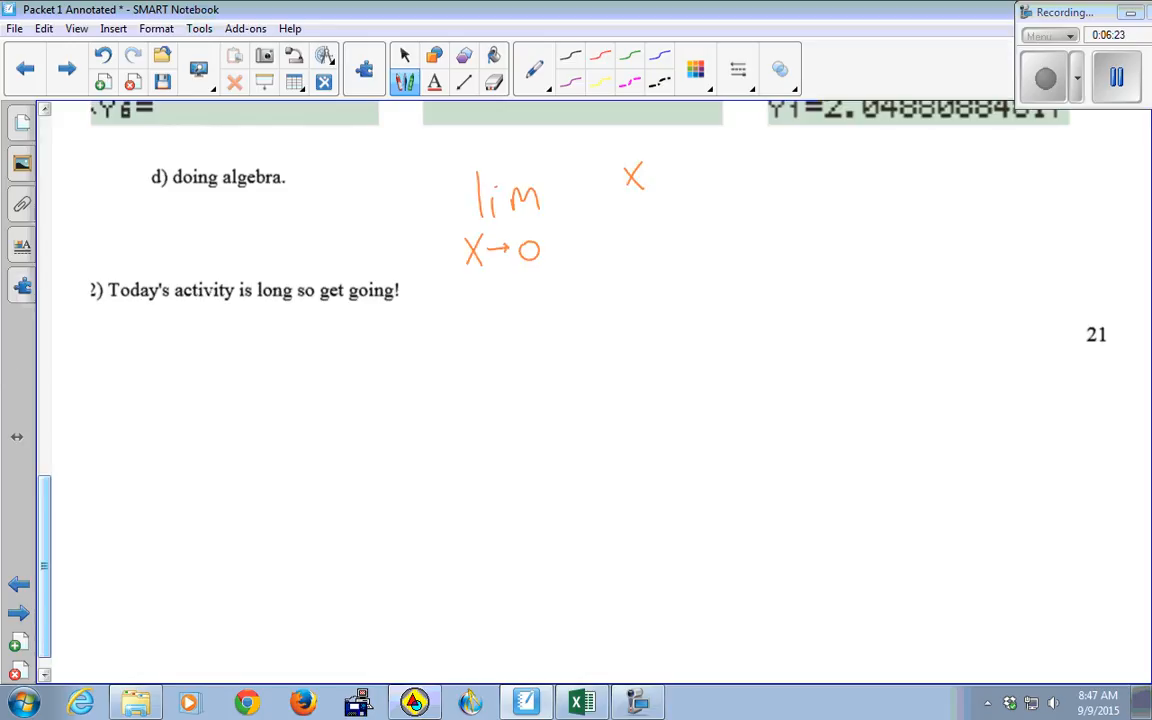
- Write the limit x/(√(x+1)−1) multiplied by the conjugate (√(x+1)+1)/(√(x+1)+1)
{"action": "left_click_drag", "start_coordinate": [580, 216], "coordinate": [716, 216]}
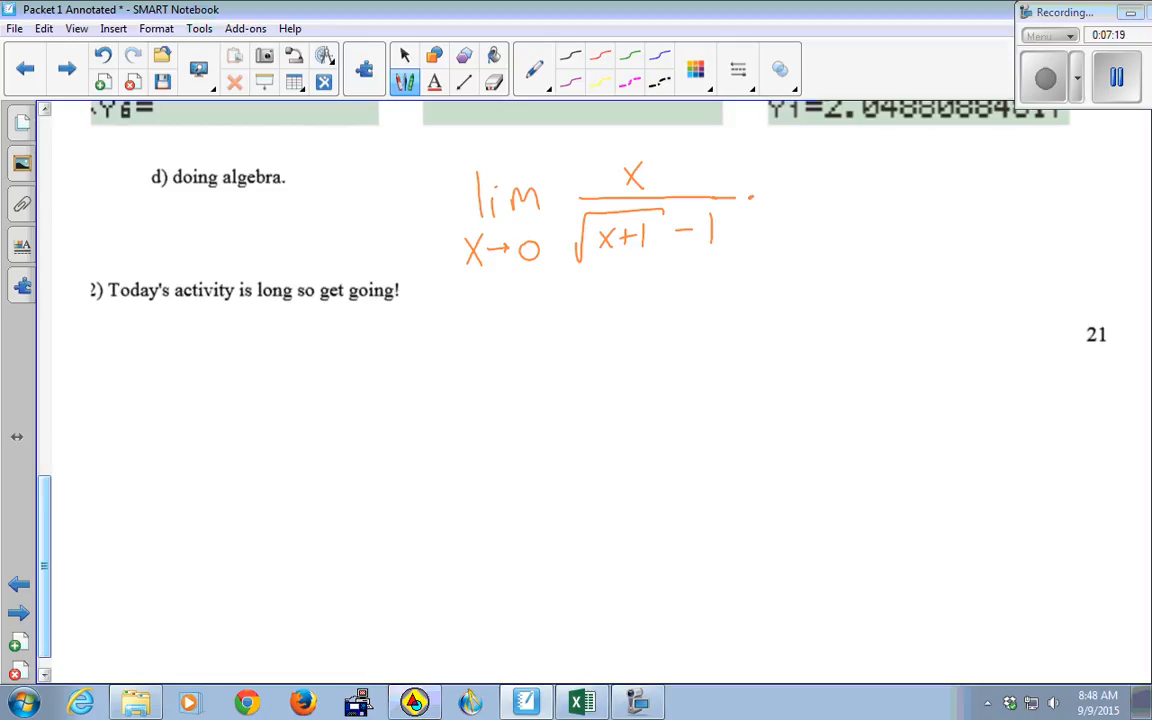
{"action": "left_click_drag", "start_coordinate": [750, 196], "coordinate": [784, 180]}
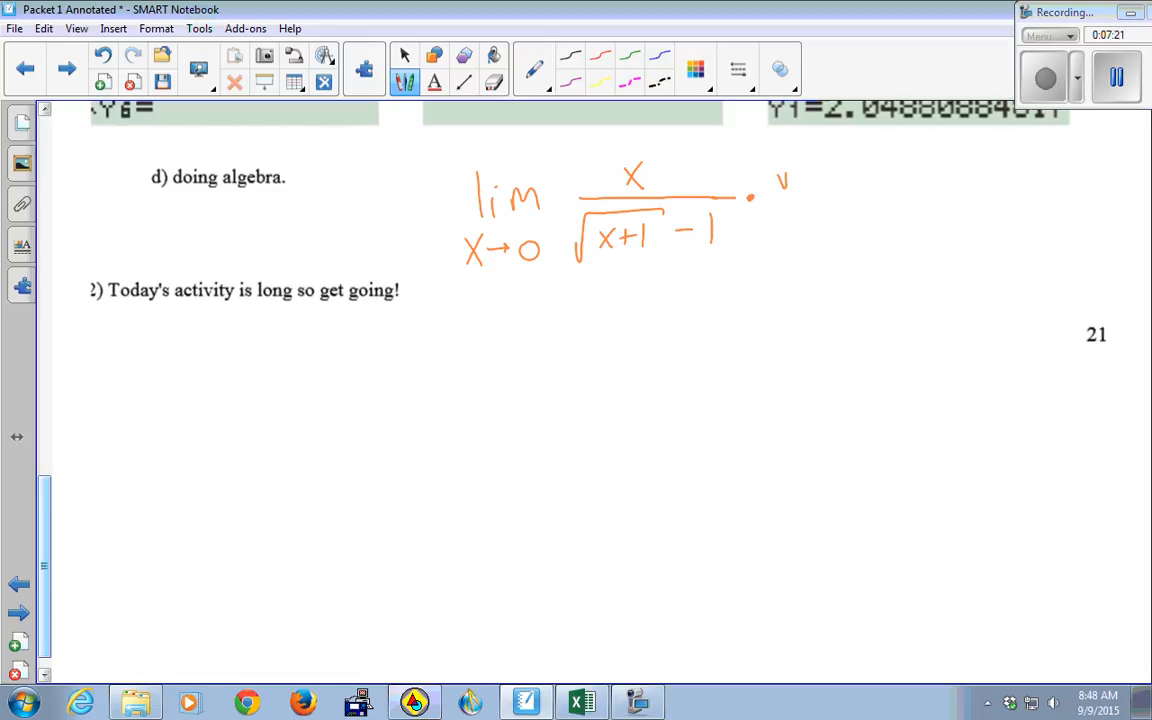
{"action": "left_click_drag", "start_coordinate": [780, 196], "coordinate": [856, 144]}
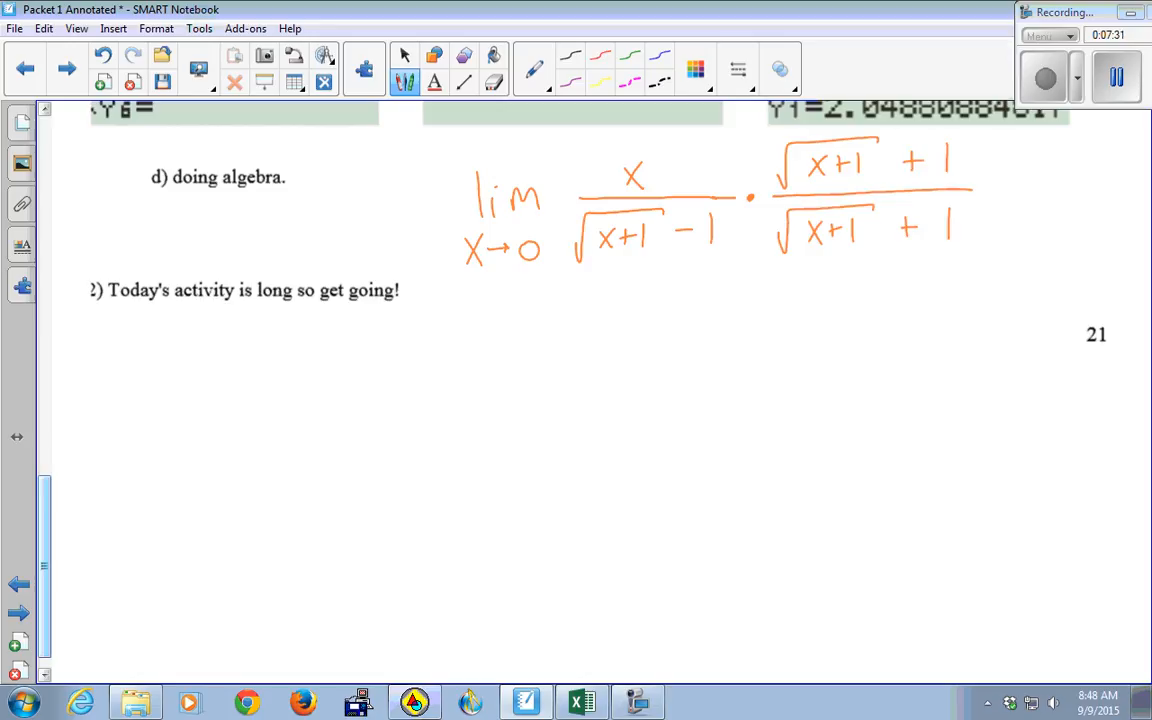
{"action": "left_click_drag", "start_coordinate": [90, 390], "coordinate": [116, 384]}
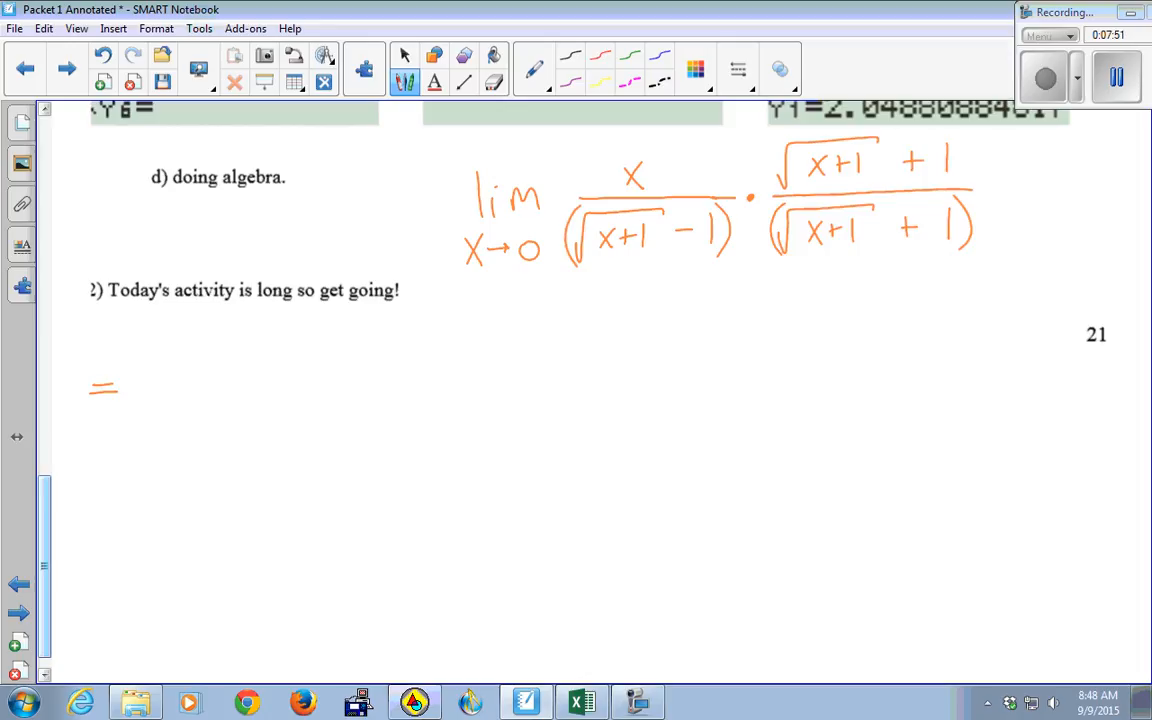
- Write the next line lim with numerator x(√(x+1)+1)
{"action": "left_click_drag", "start_coordinate": [150, 356], "coordinate": [170, 396]}
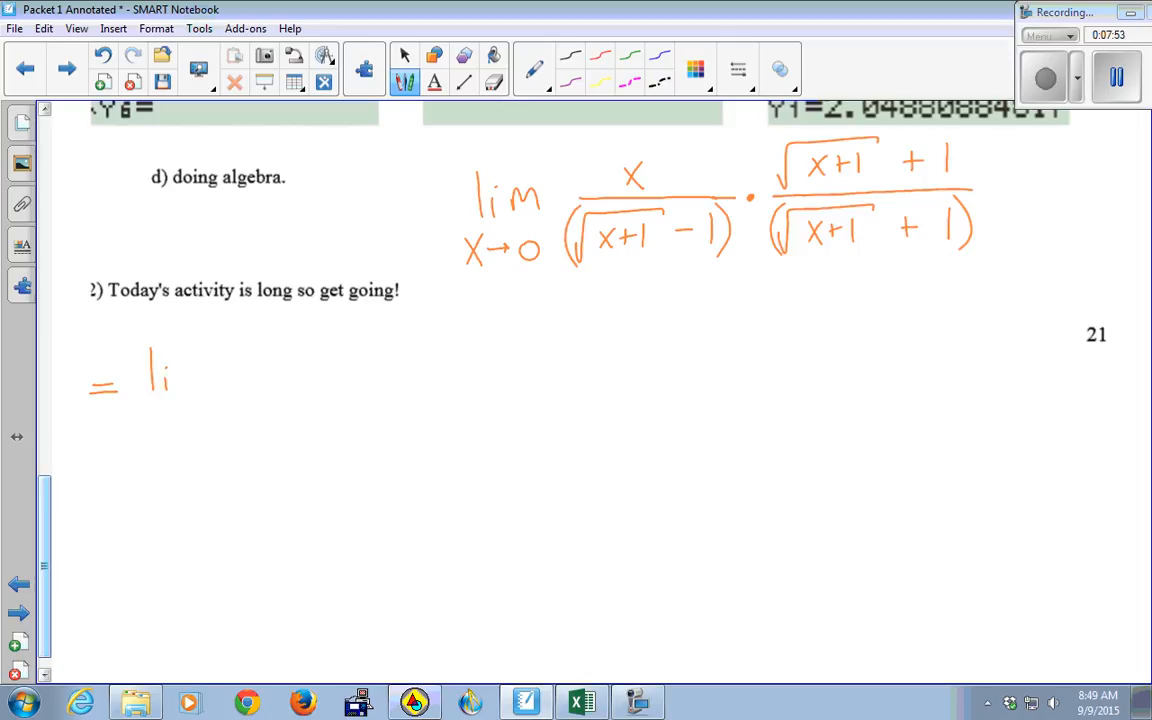
{"action": "left_click_drag", "start_coordinate": [156, 376], "coordinate": [190, 424]}
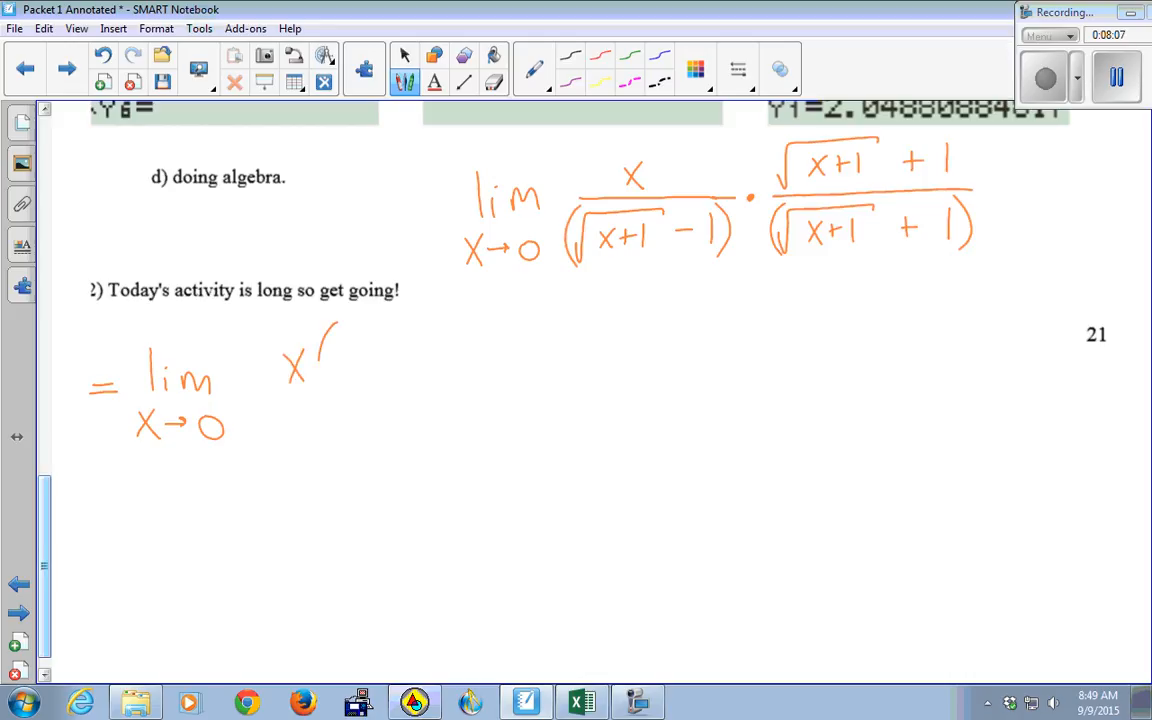
{"action": "left_click_drag", "start_coordinate": [330, 330], "coordinate": [420, 376]}
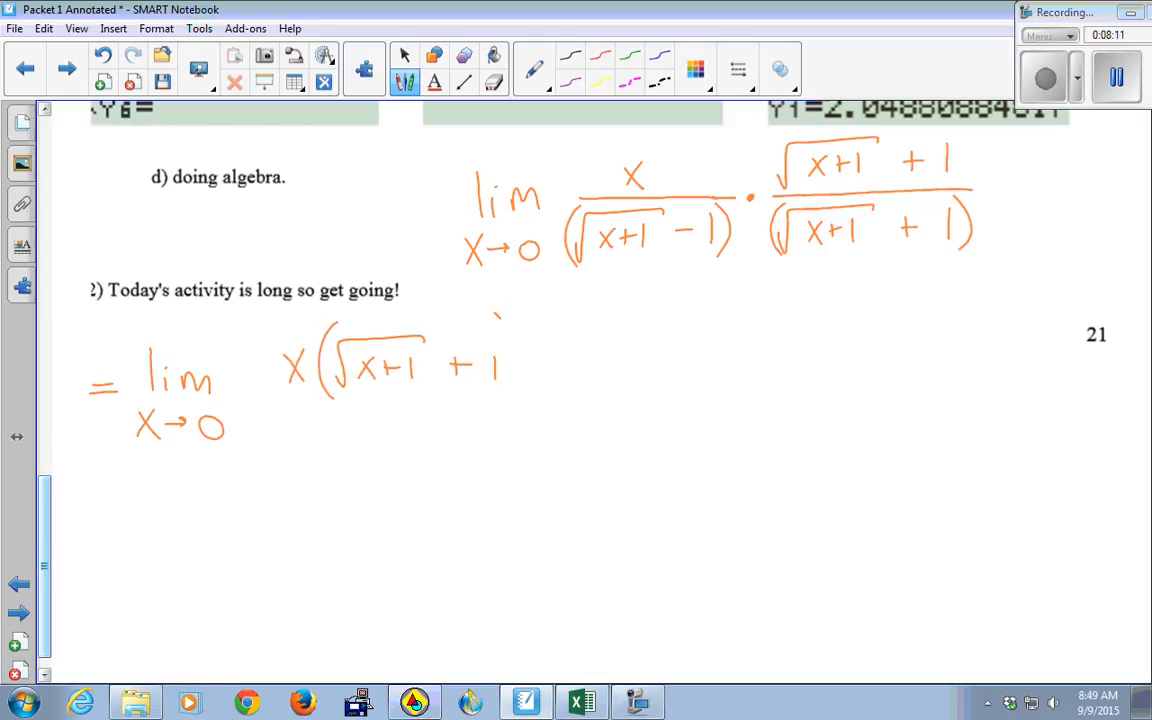
{"action": "left_click_drag", "start_coordinate": [504, 320], "coordinate": [560, 410]}
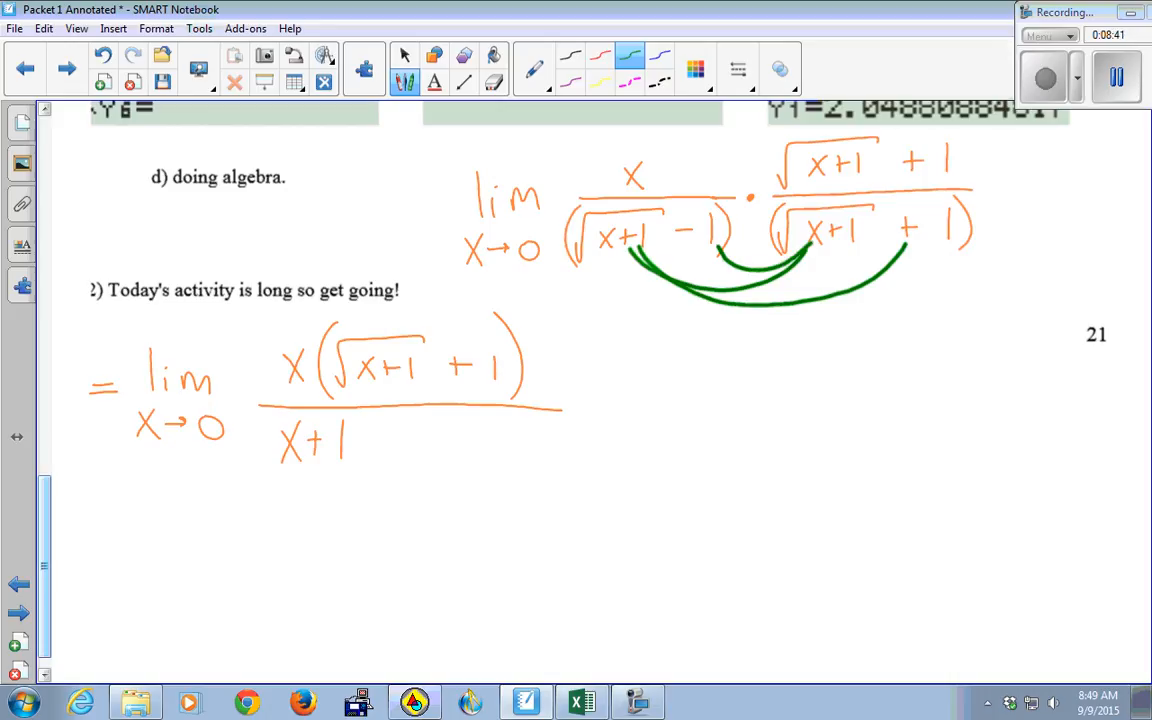
- Draw a blue arc linking the multiplied terms, finish the denominator x+1−1, and begin the next limit step
{"action": "left_click", "coordinate": [660, 56]}
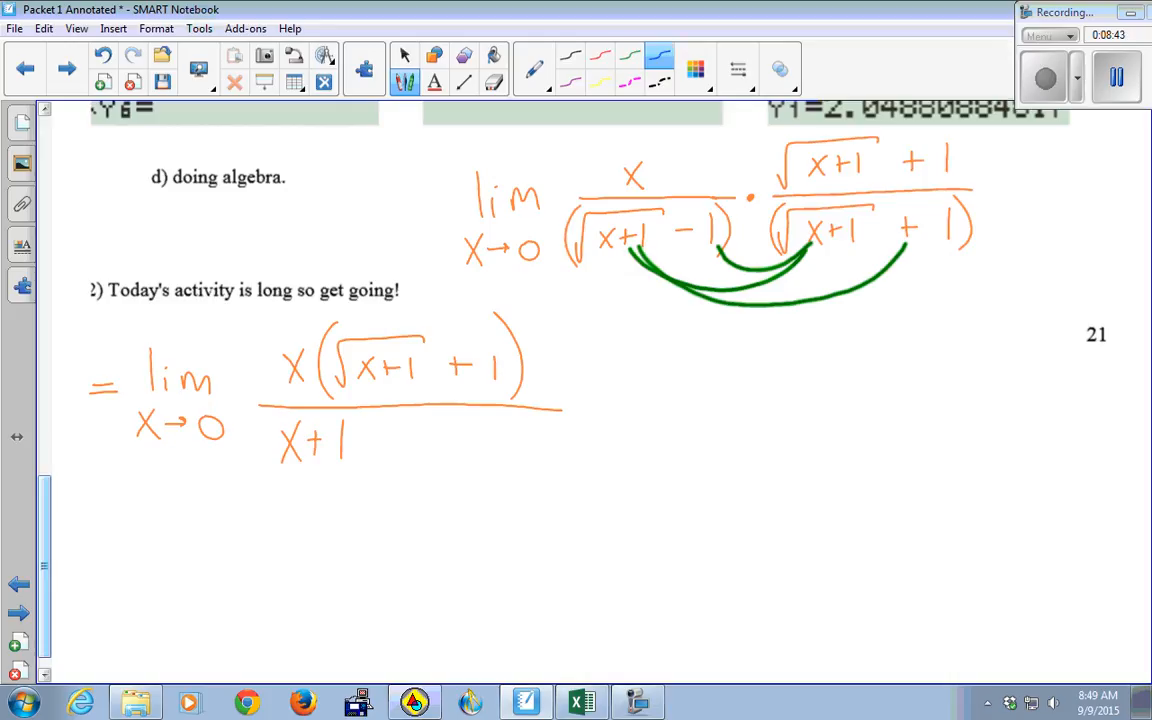
{"action": "left_click_drag", "start_coordinate": [704, 220], "coordinate": [924, 210]}
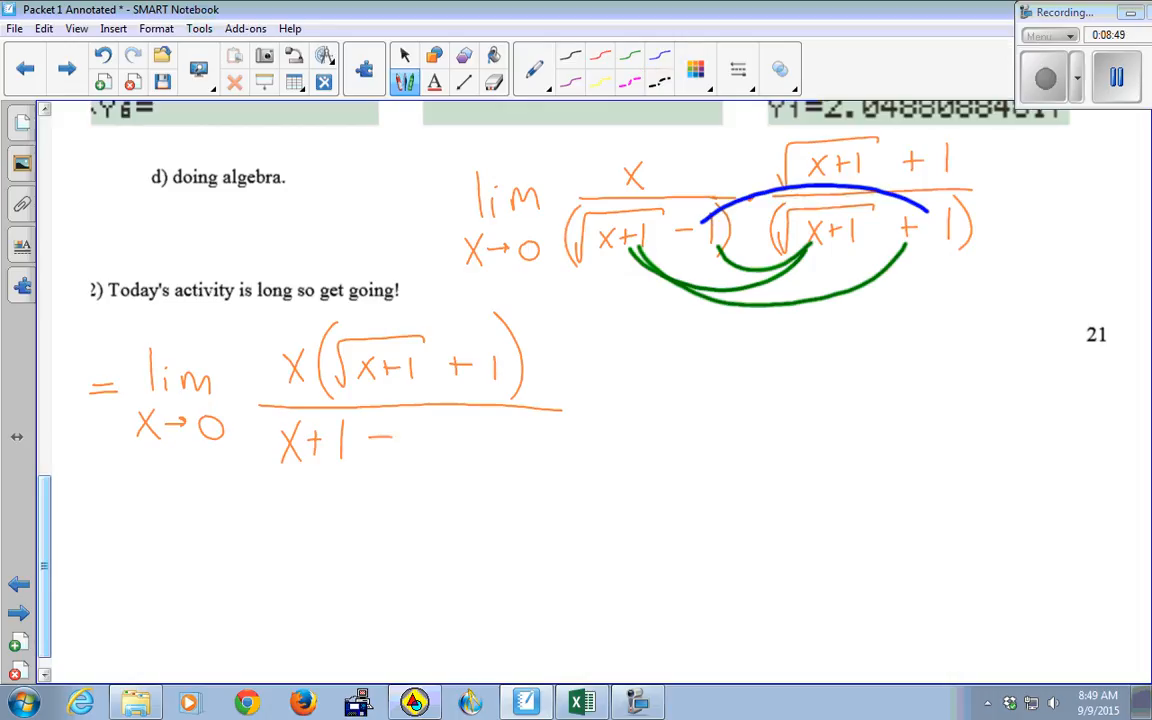
{"action": "left_click_drag", "start_coordinate": [410, 420], "coordinate": [416, 464]}
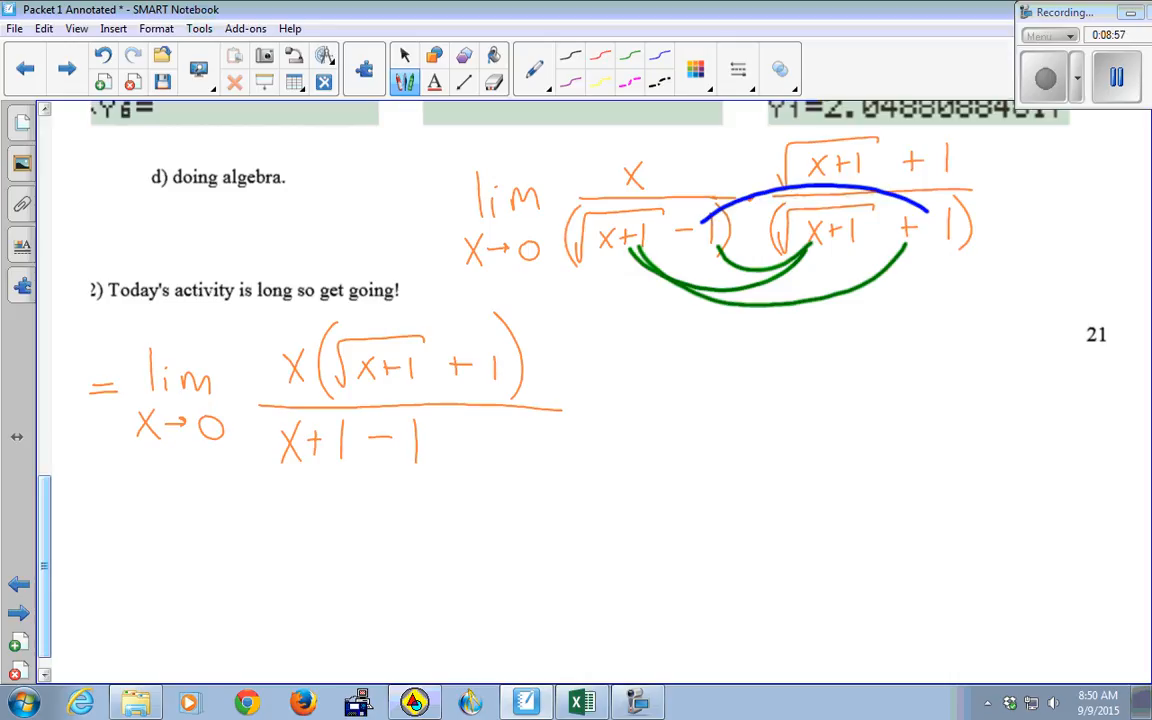
{"action": "left_click_drag", "start_coordinate": [590, 400], "coordinate": [656, 360]}
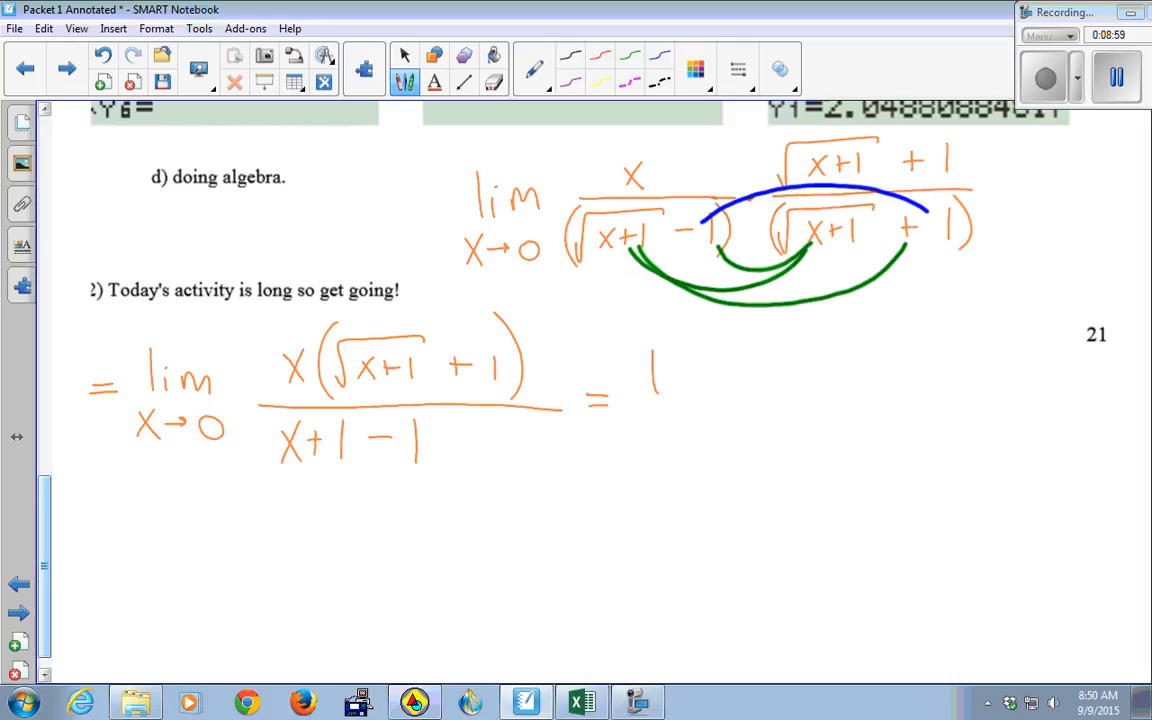
{"action": "left_click_drag", "start_coordinate": [650, 360], "coordinate": [710, 444]}
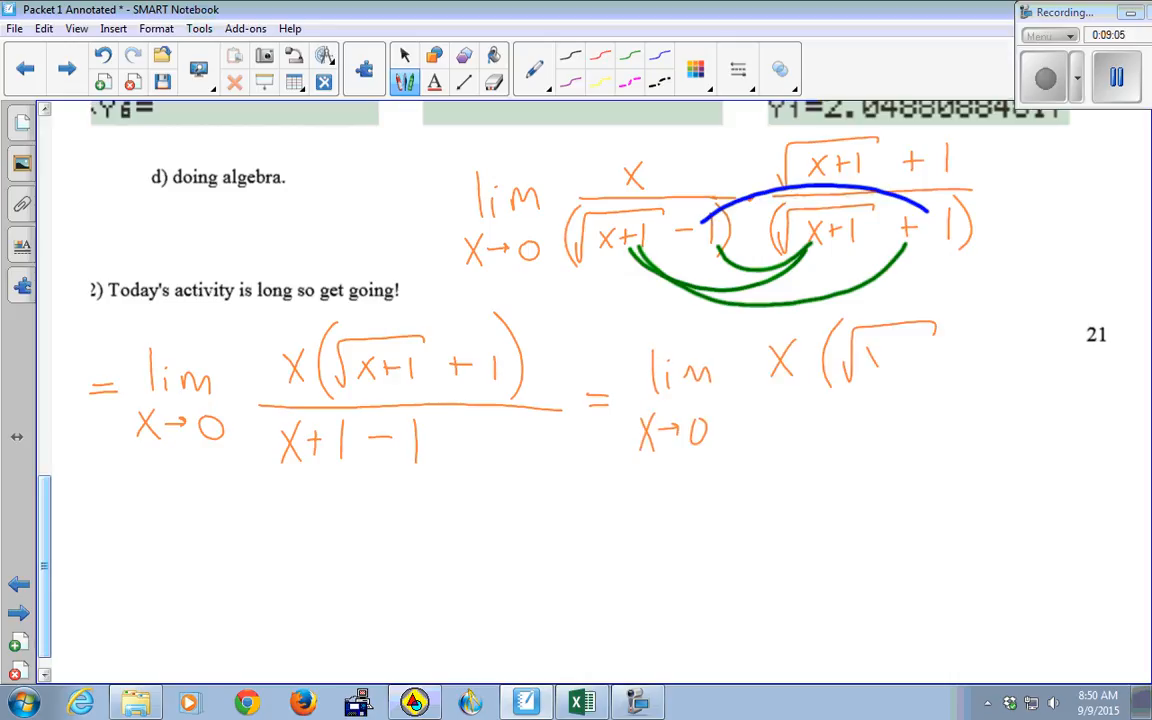
- Cancel the x factors and evaluate √(0+1)+1 = 2, then move to the Group Activities page
{"action": "left_click_drag", "start_coordinate": [860, 356], "coordinate": [1020, 340]}
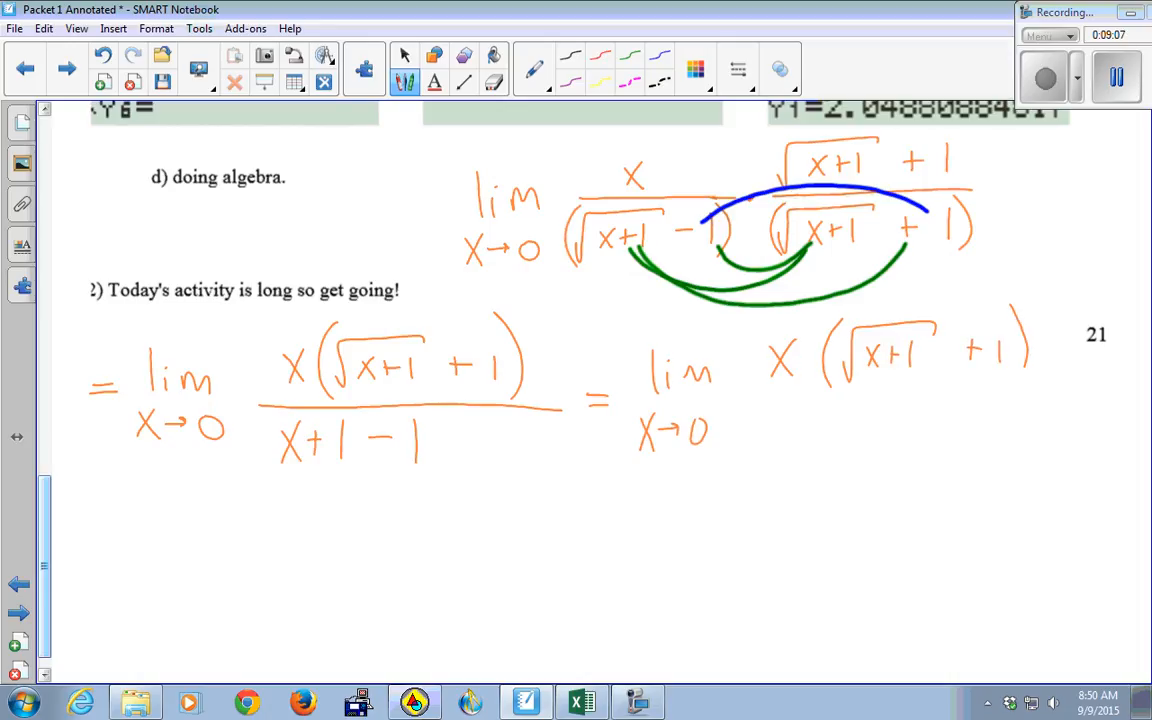
{"action": "left_click_drag", "start_coordinate": [776, 390], "coordinate": [1056, 392]}
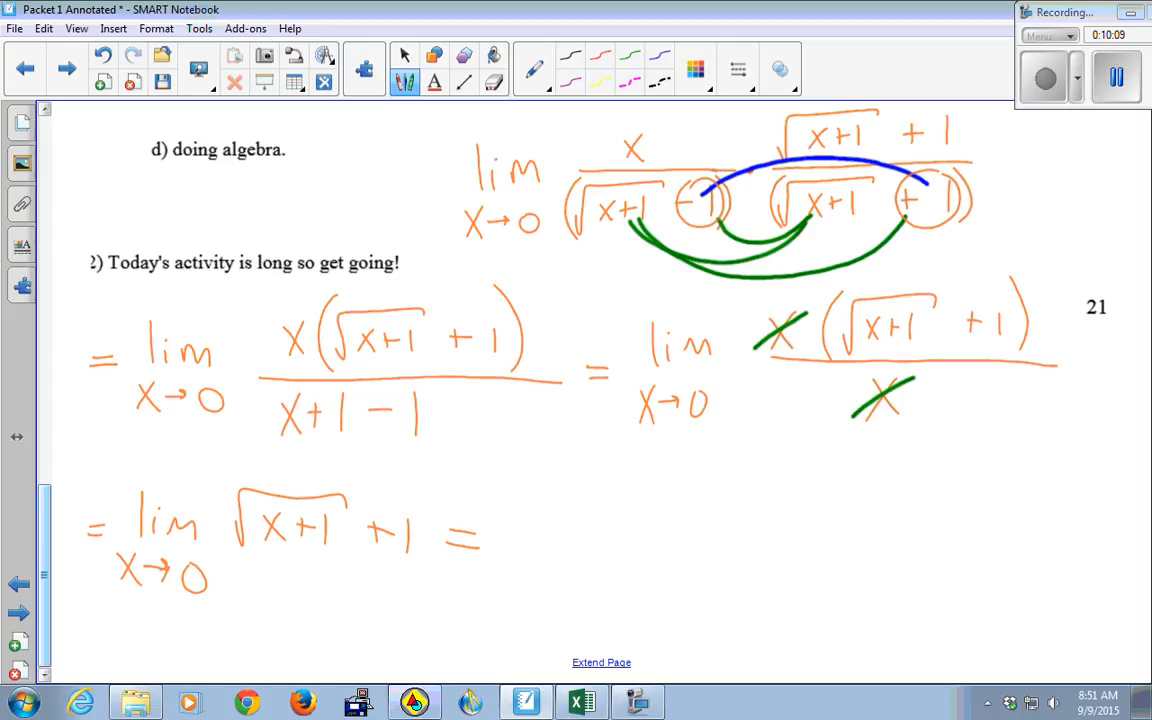
{"action": "left_click", "coordinate": [508, 542]}
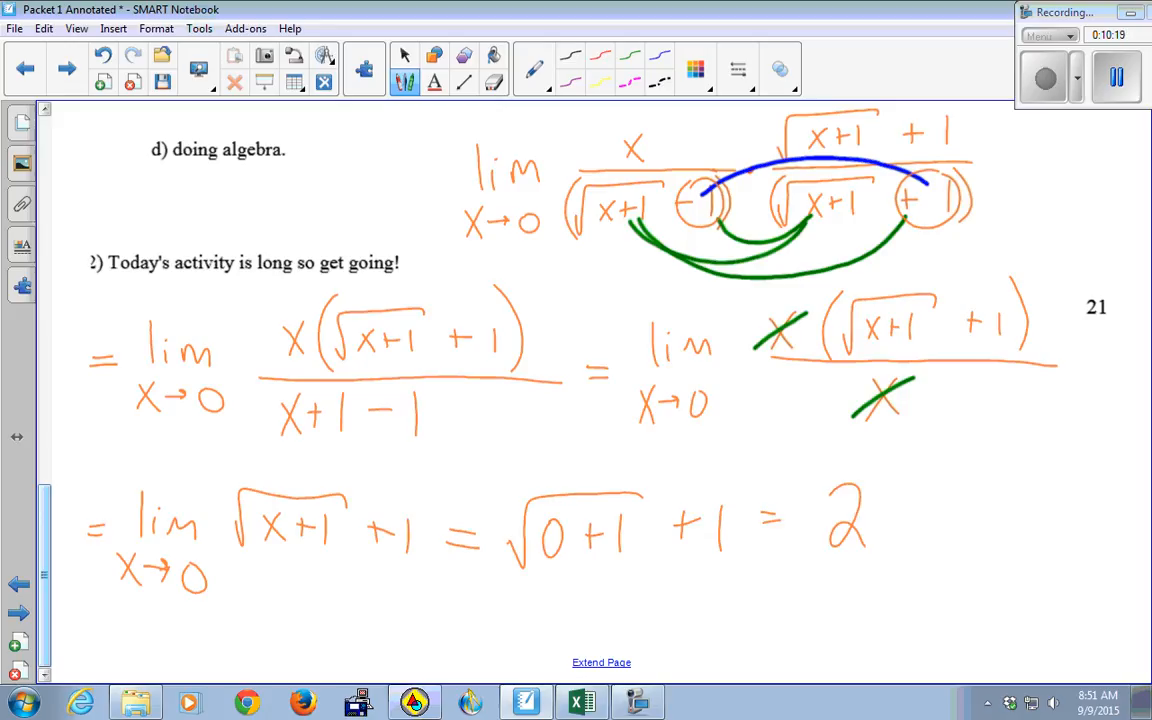
{"action": "left_click_drag", "start_coordinate": [810, 470], "coordinate": [896, 564]}
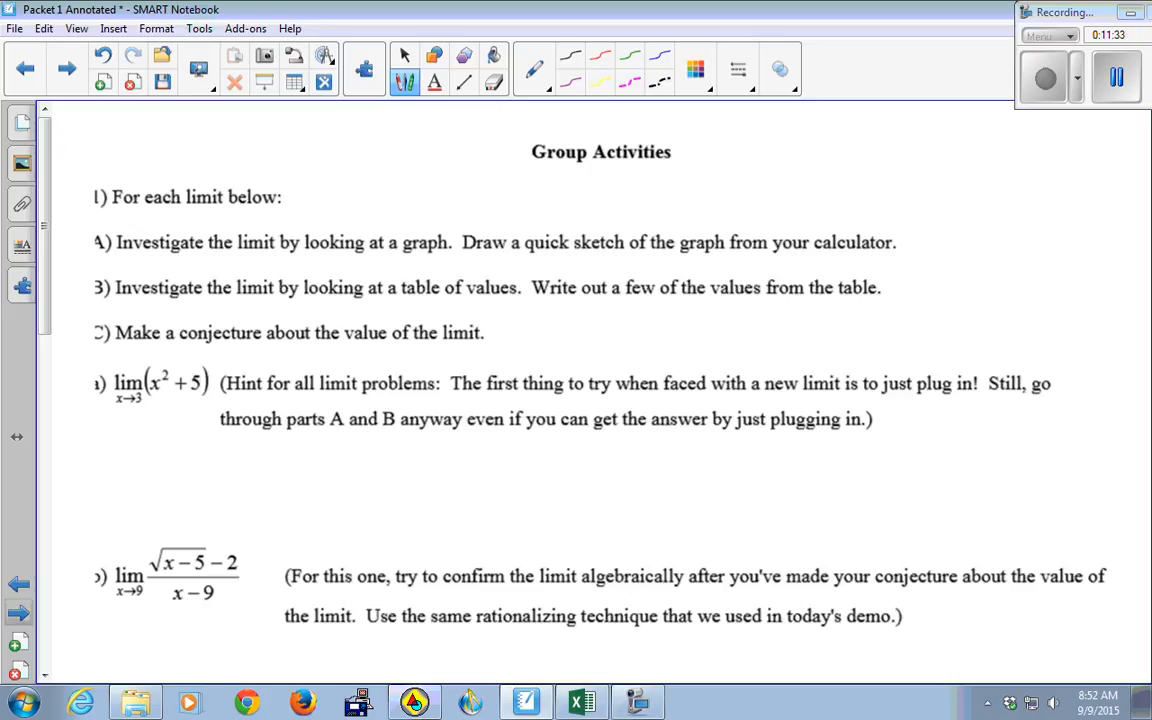
{"action": "scroll", "scroll_direction": "down", "scroll_amount": 3}
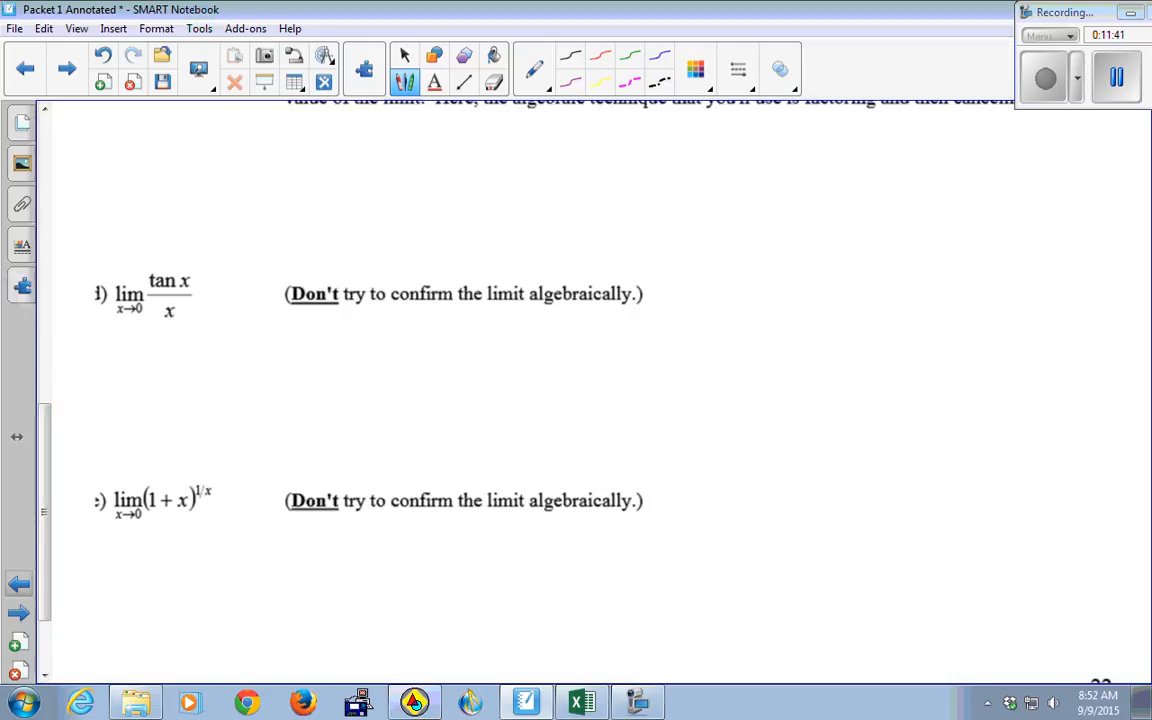
{"action": "scroll", "scroll_direction": "up", "scroll_amount": 3}
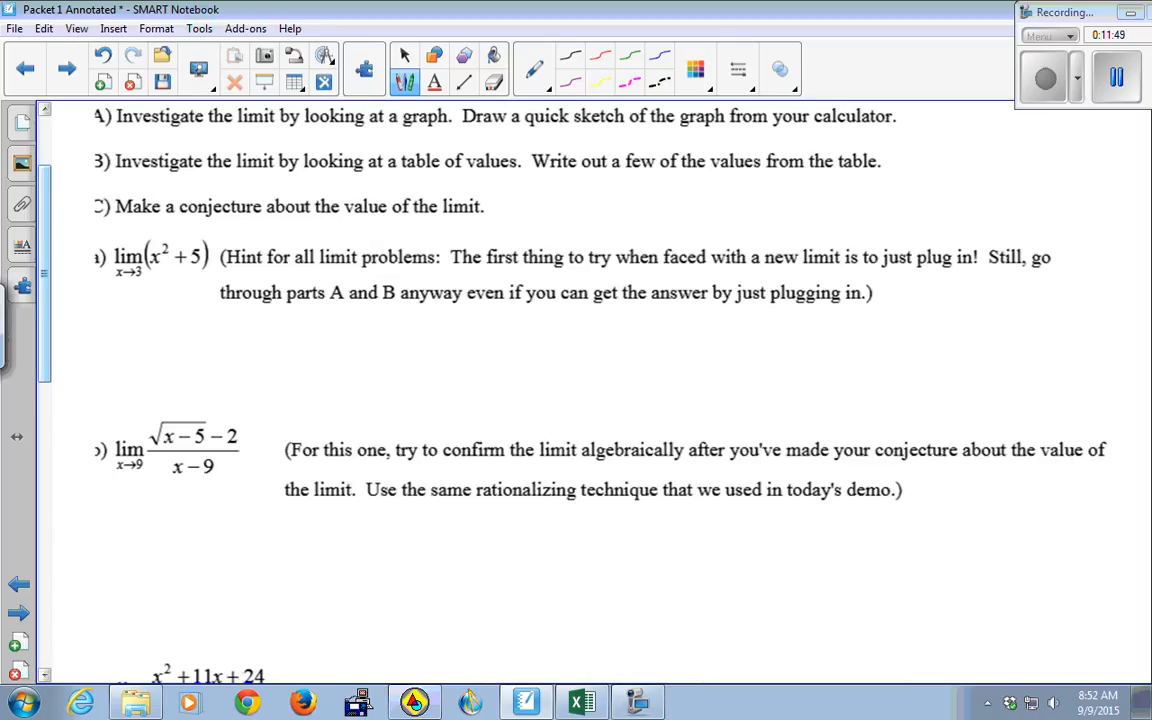
{"action": "left_click", "coordinate": [404, 56]}
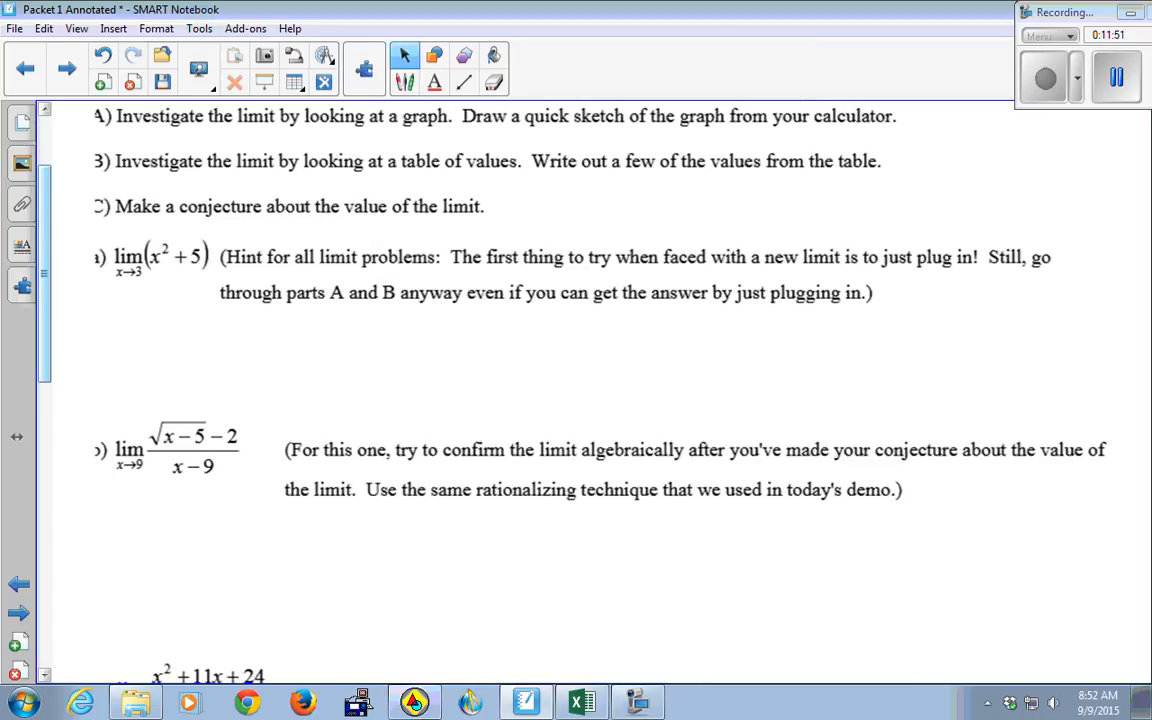